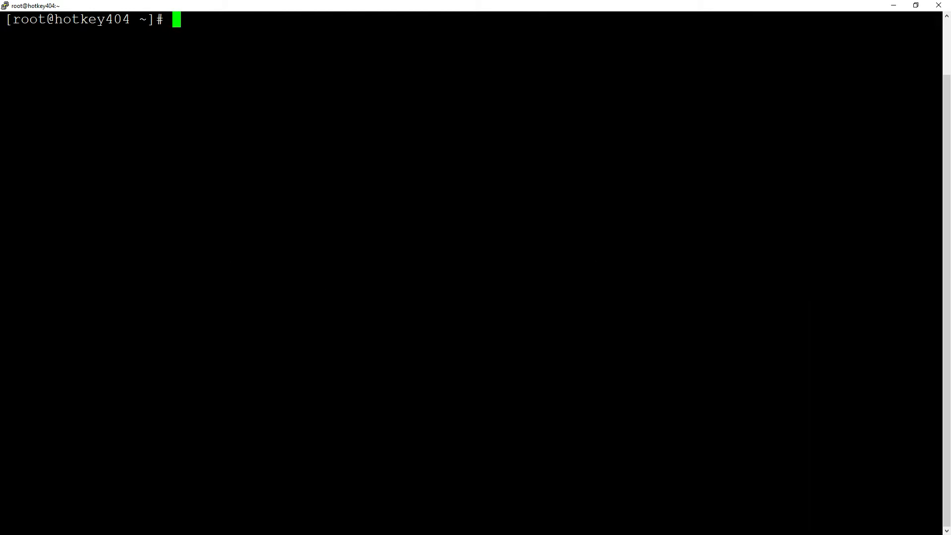
# - Display the chan_sip settings and the PJSIP settings in the Asterisk console
pyautogui.write('asterisk -r')
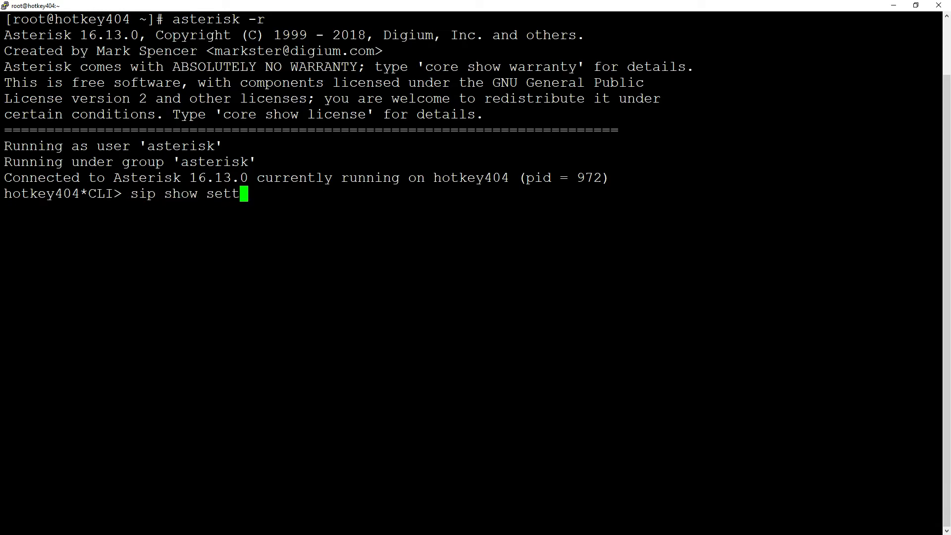
pyautogui.press('Return')
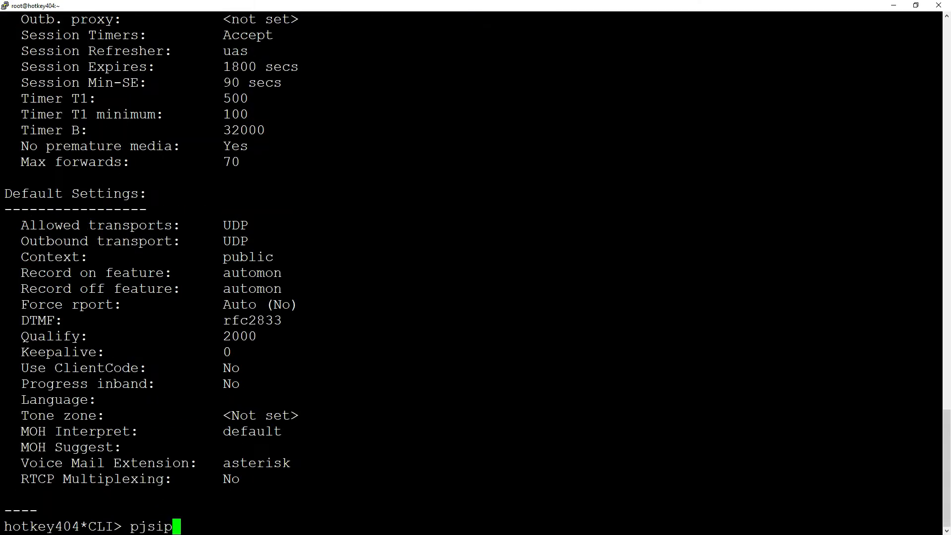
pyautogui.write('show sett')
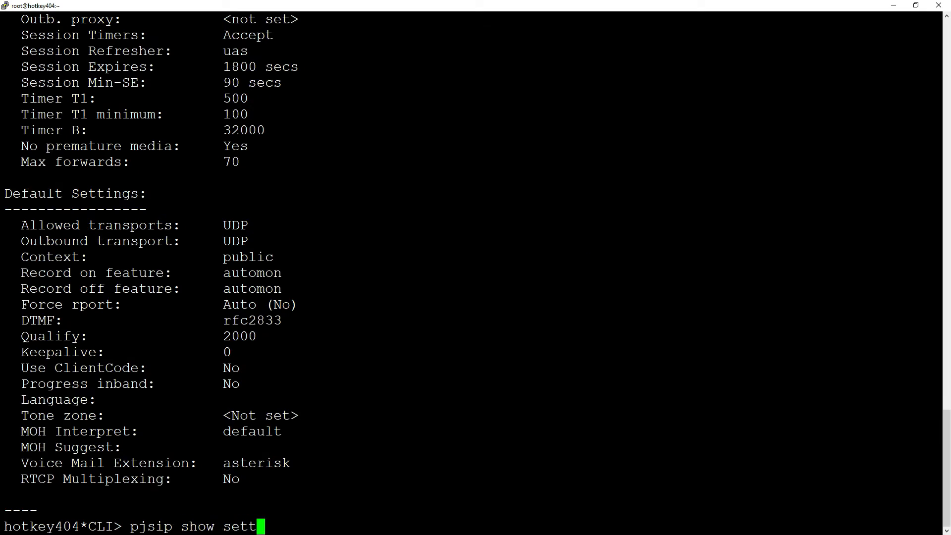
pyautogui.press('Return')
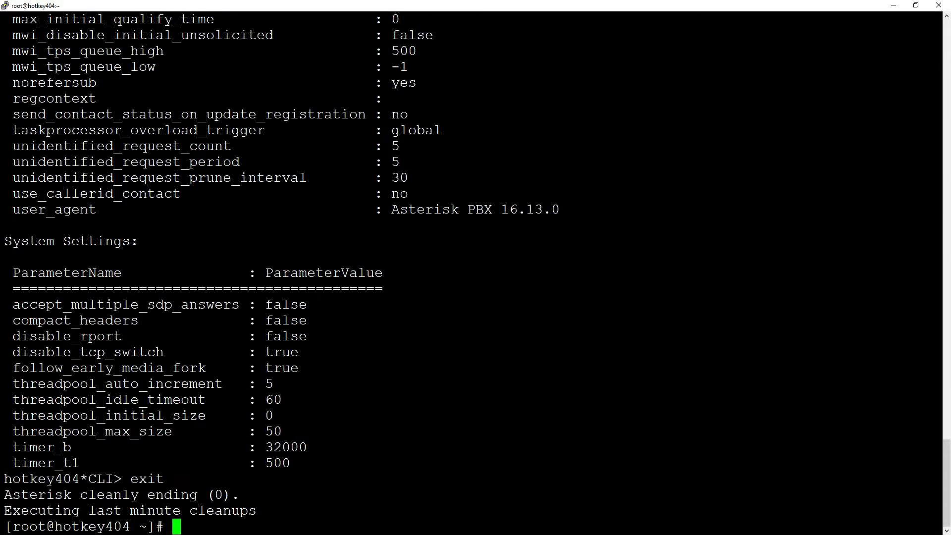
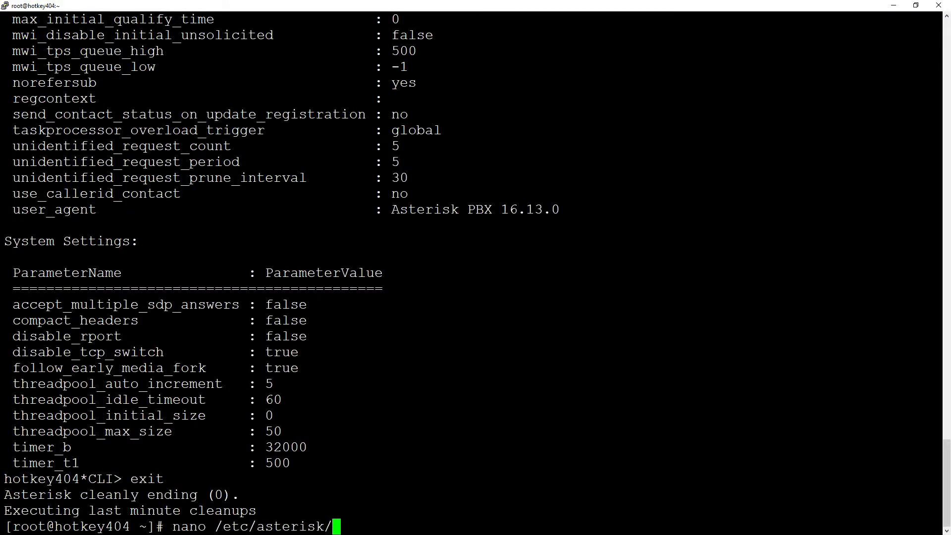
# - Add a 'realm =' line to /etc/asterisk/asterisk.conf in nano and exit the editor
pyautogui.press('Return')
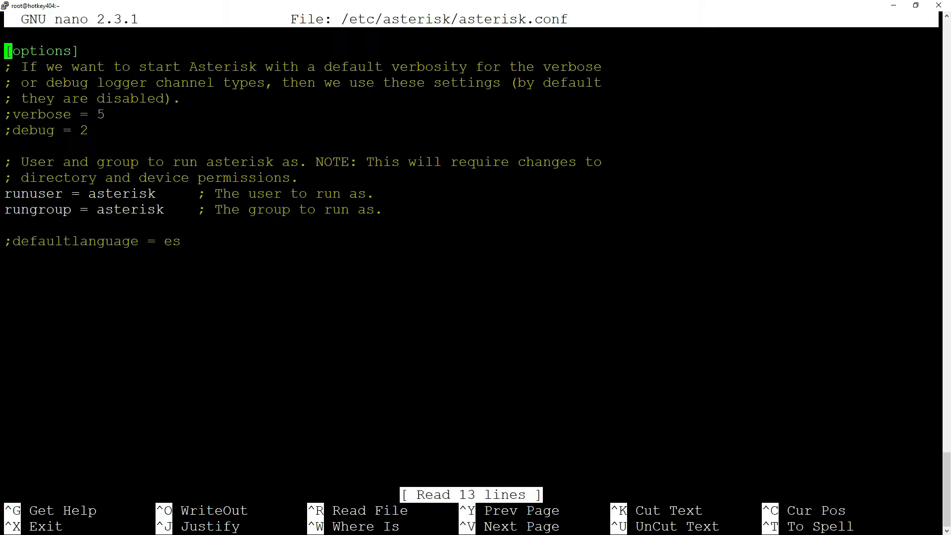
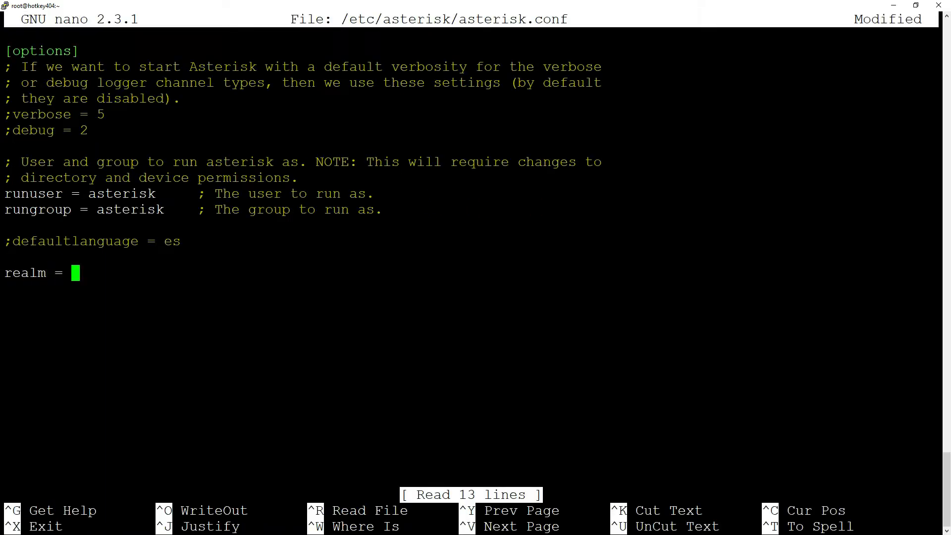
pyautogui.press('ctrl+x')
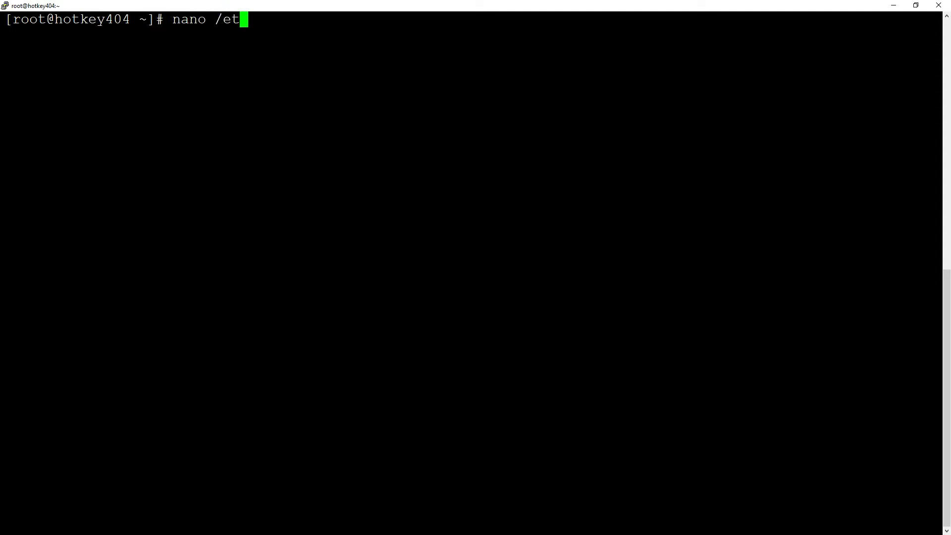
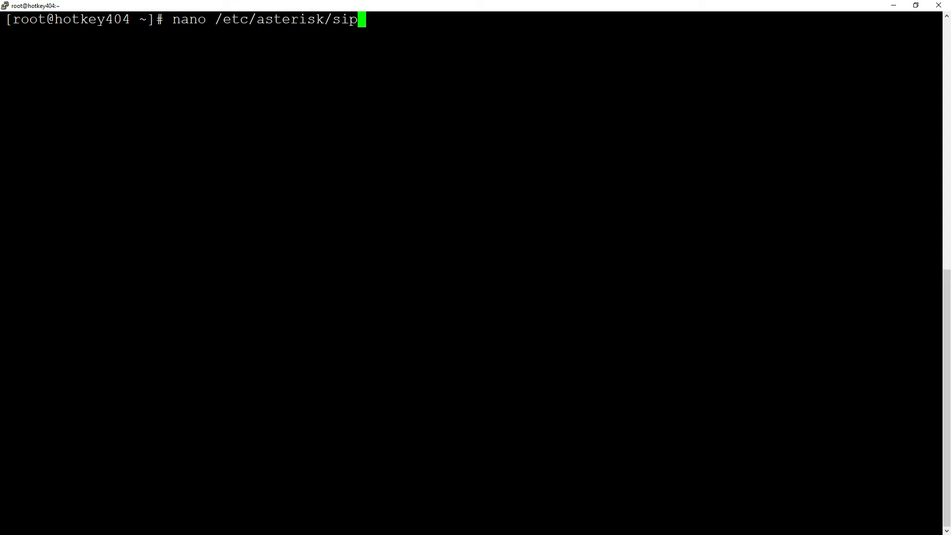
pyautogui.press('Return')
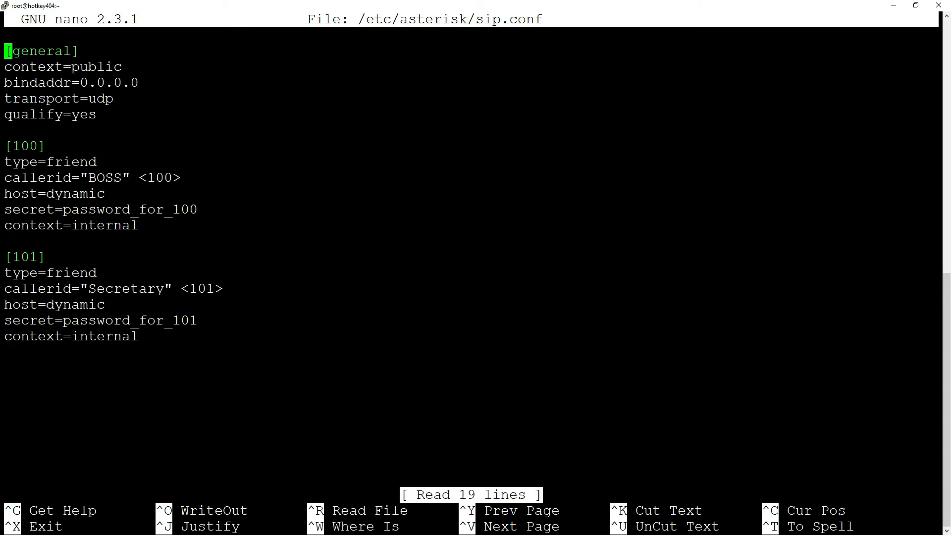
pyautogui.press('Down')
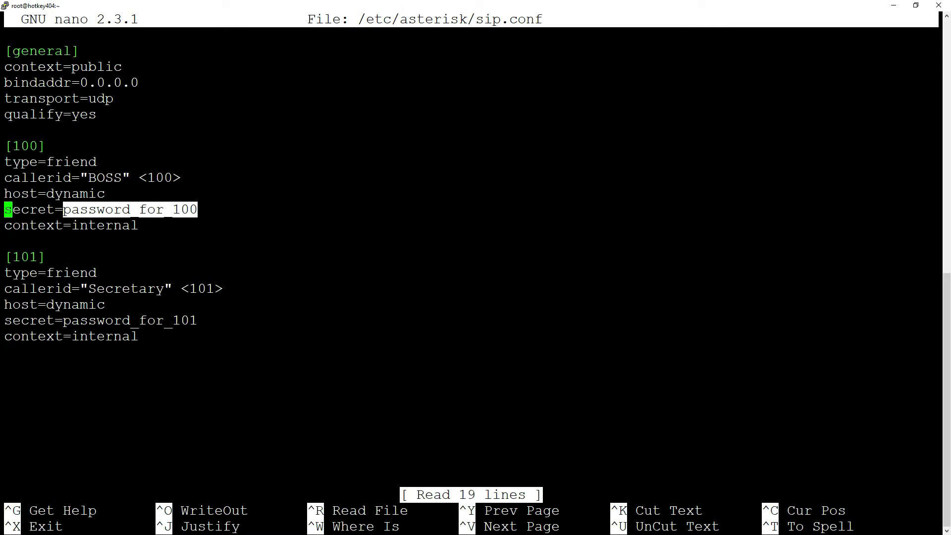
pyautogui.press('ctrl+x')
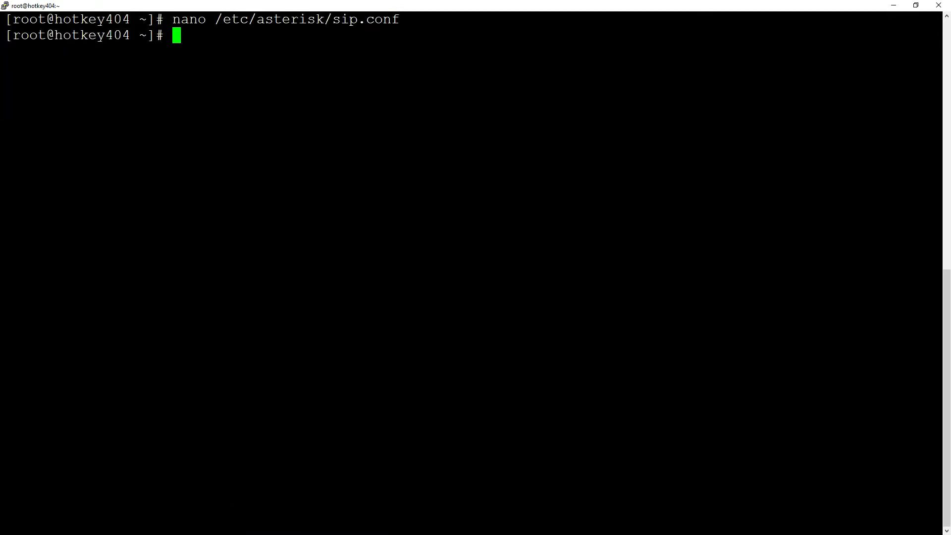
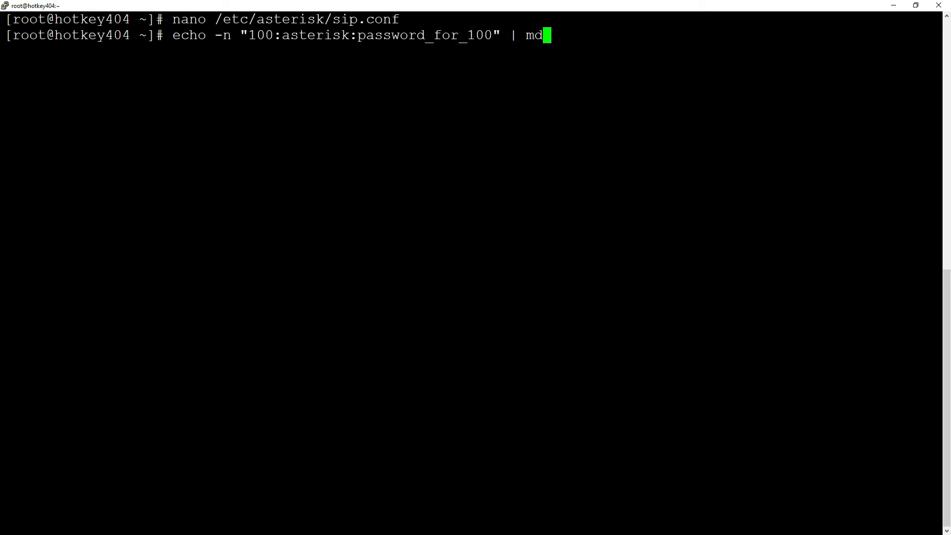
pyautogui.press('Return')
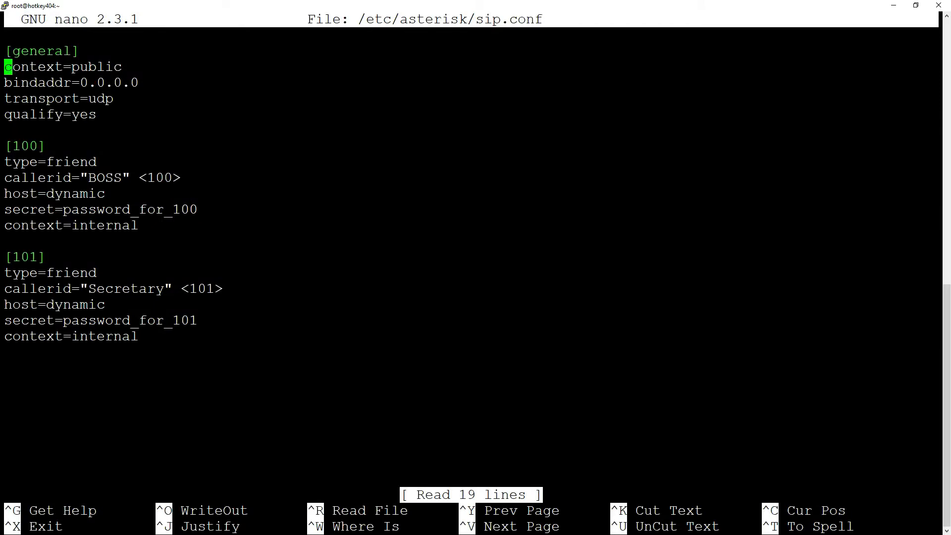
pyautogui.press('down')
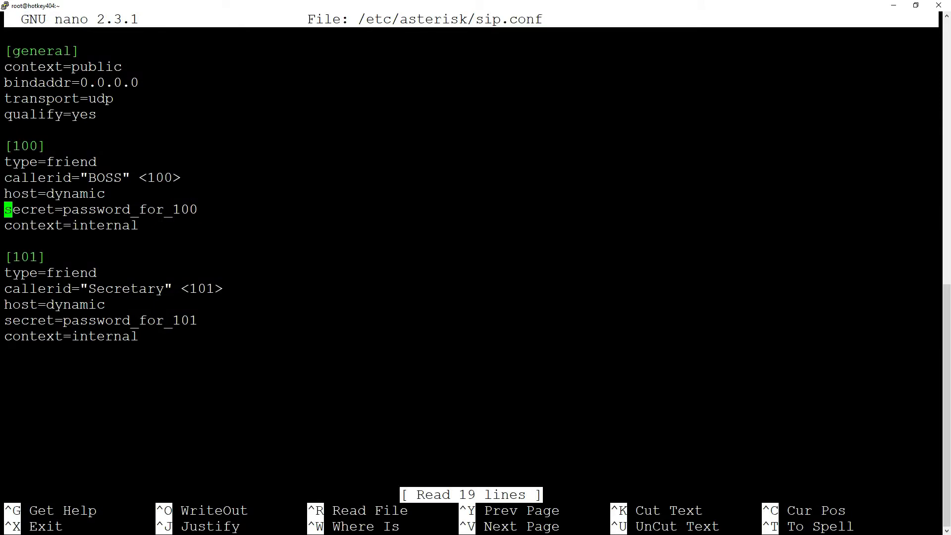
pyautogui.press('ctrl+k')
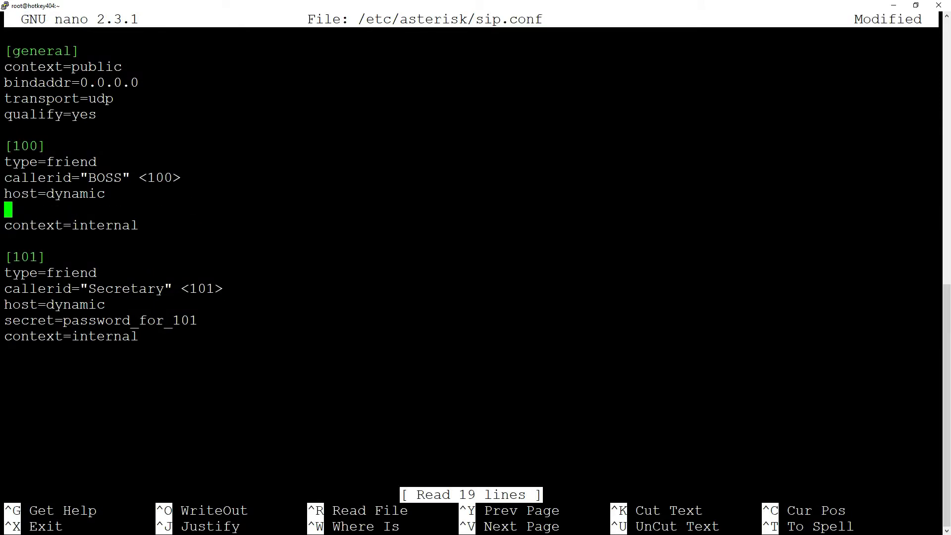
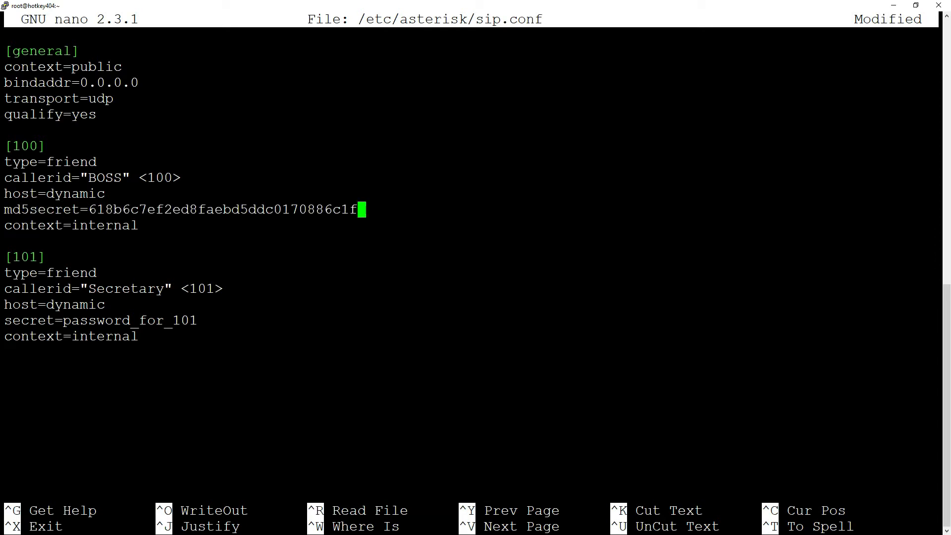
pyautogui.press('ctrl+x')
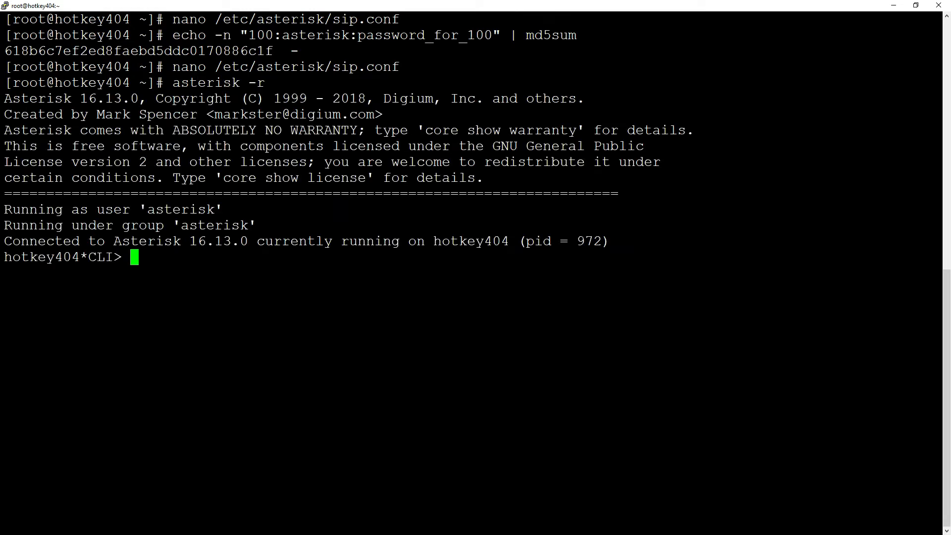
# - Reload the SIP configuration with 'sip reload' and begin a 'sip show us…' command
pyautogui.write('sip reload')
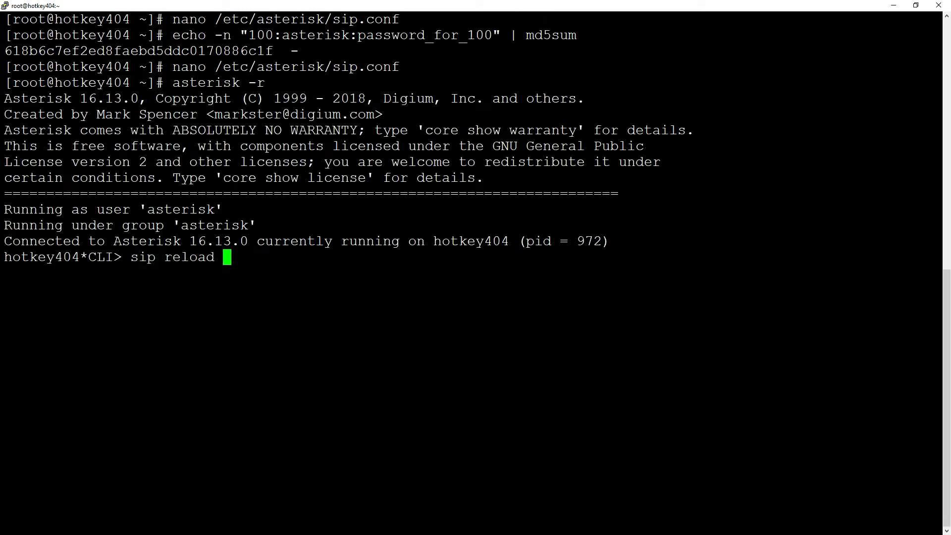
pyautogui.press('Return')
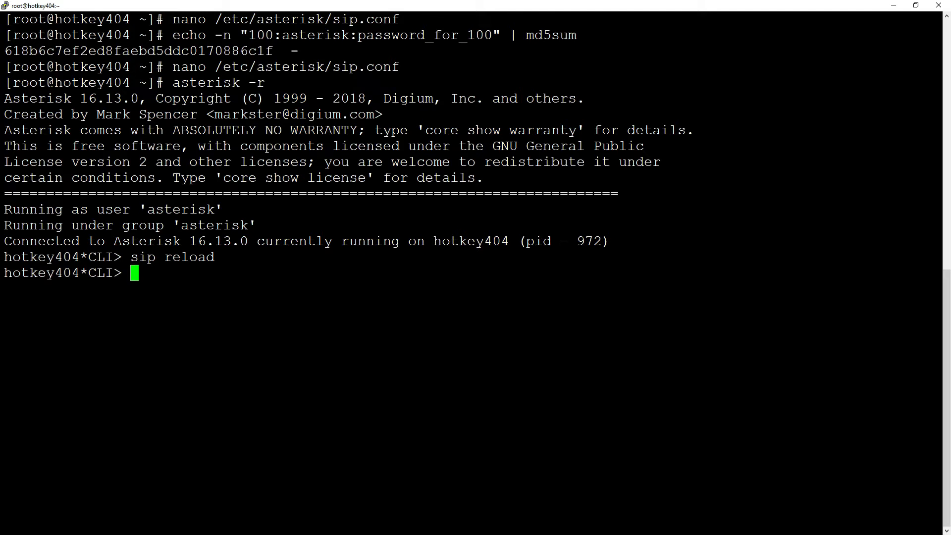
pyautogui.write('sip sh')
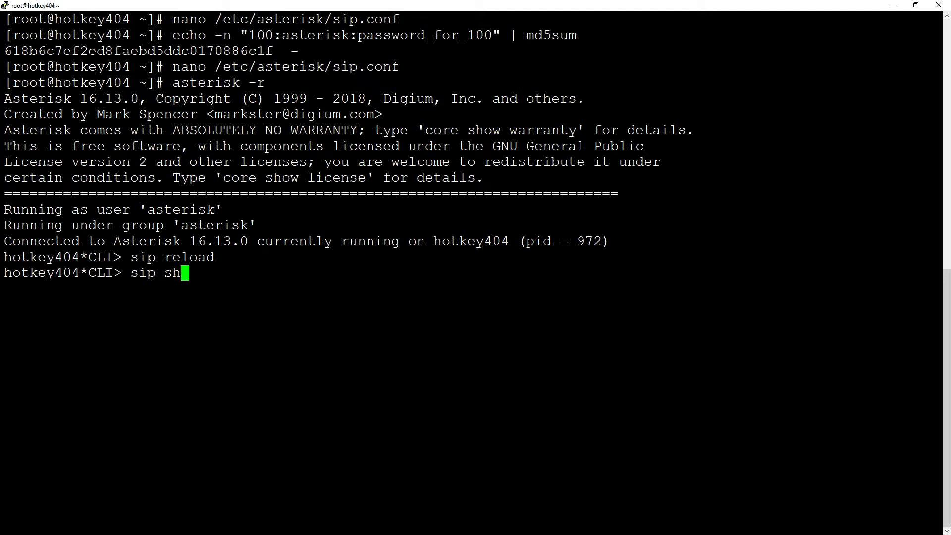
pyautogui.write('ow us')
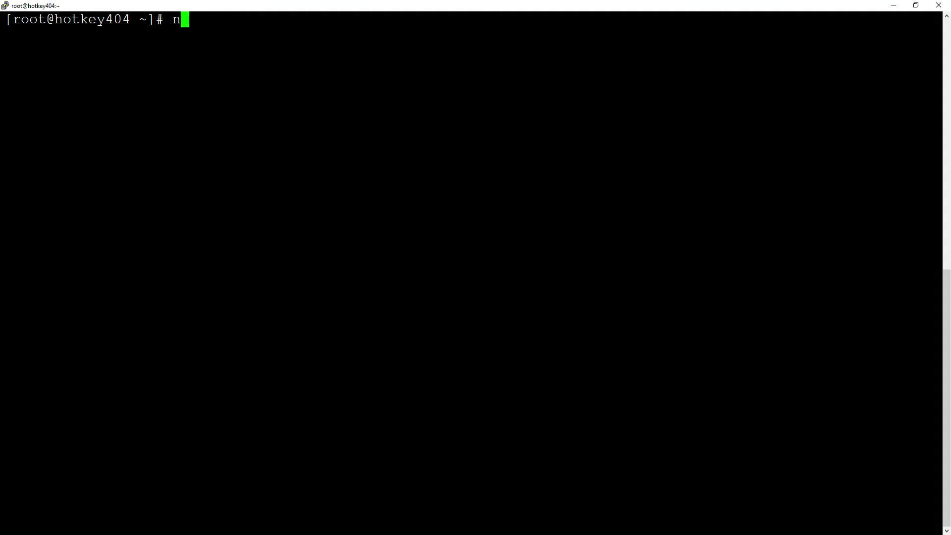
# - Open /etc/asterisk/pjsip.conf in nano to review auth 200's plaintext password
pyautogui.write('ano /etc/asterisk/')
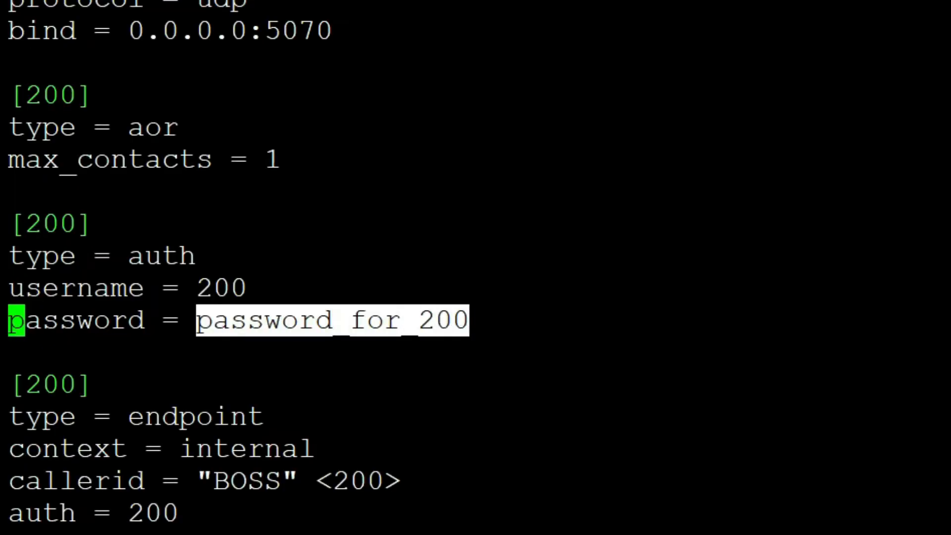
pyautogui.click(330, 320)
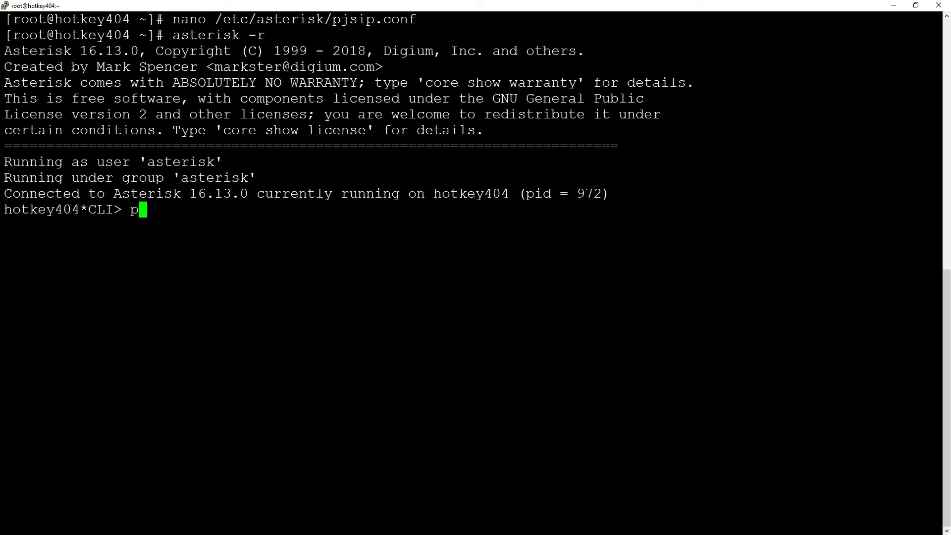
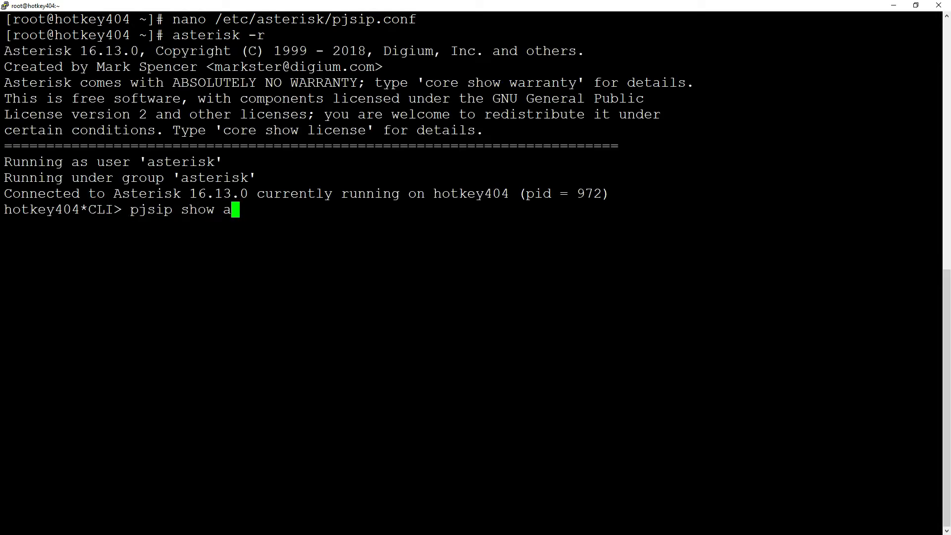
pyautogui.press('Return')
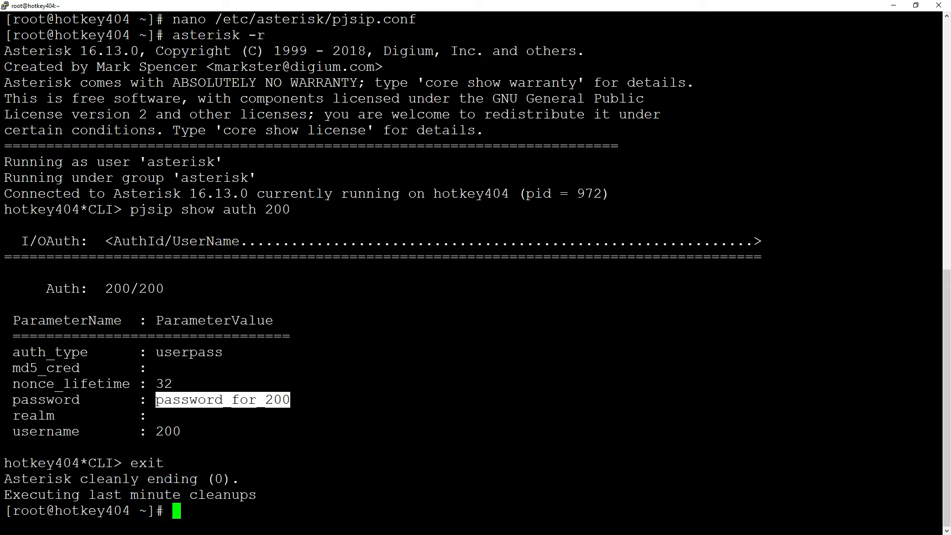
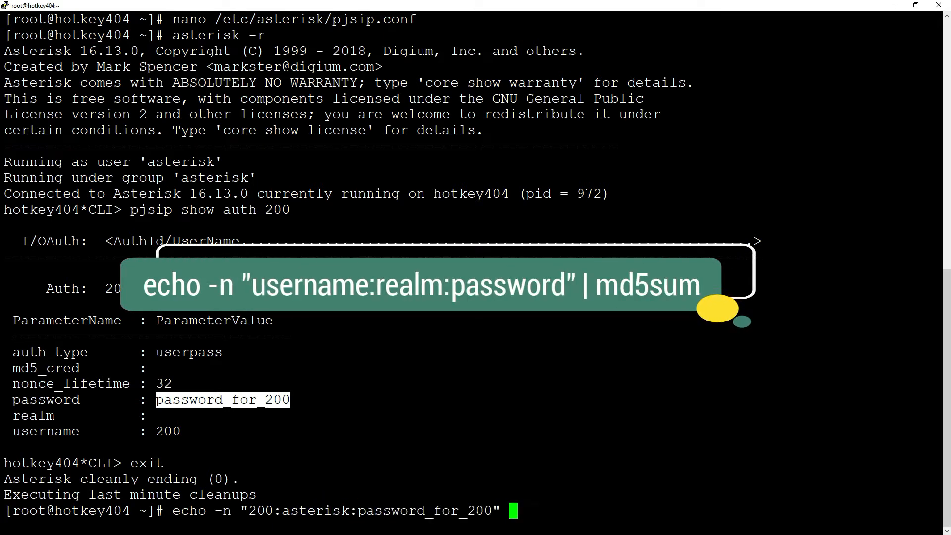
pyautogui.press('Return')
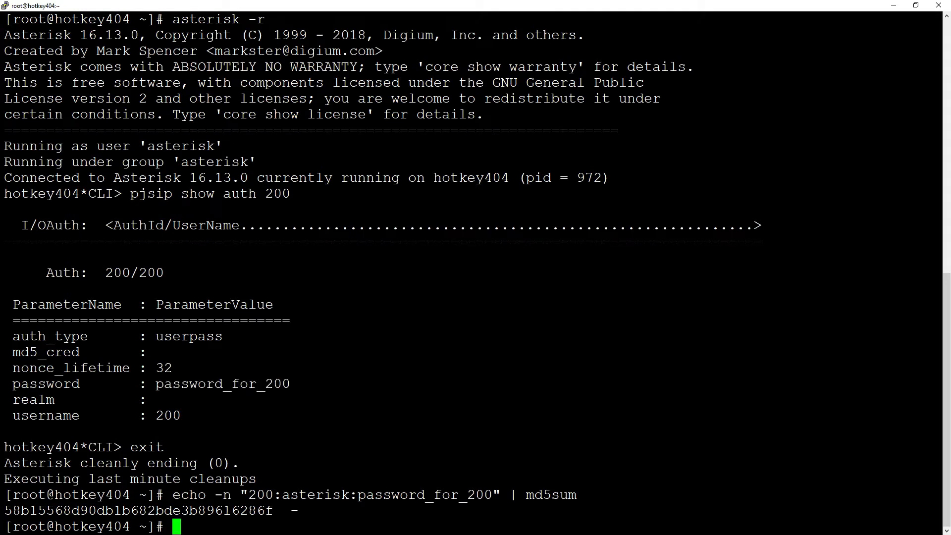
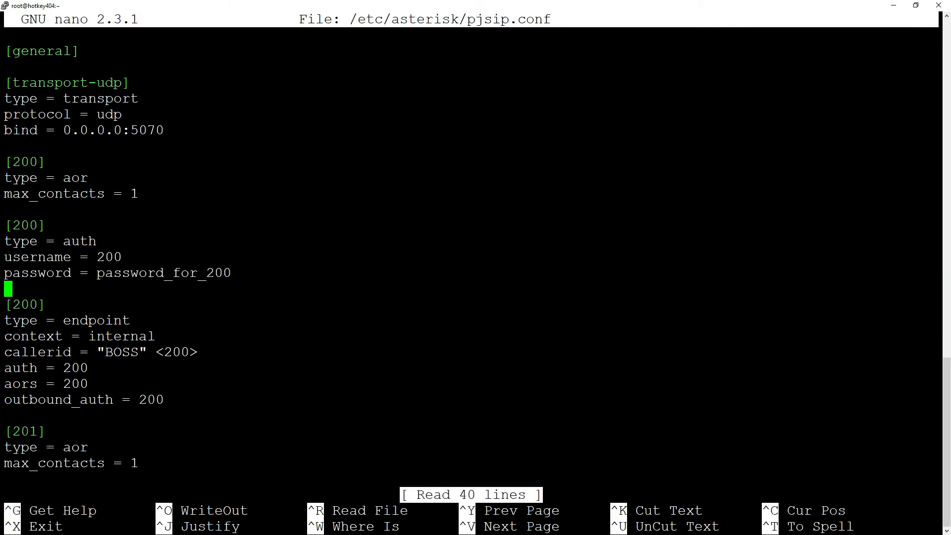
pyautogui.press('Return')
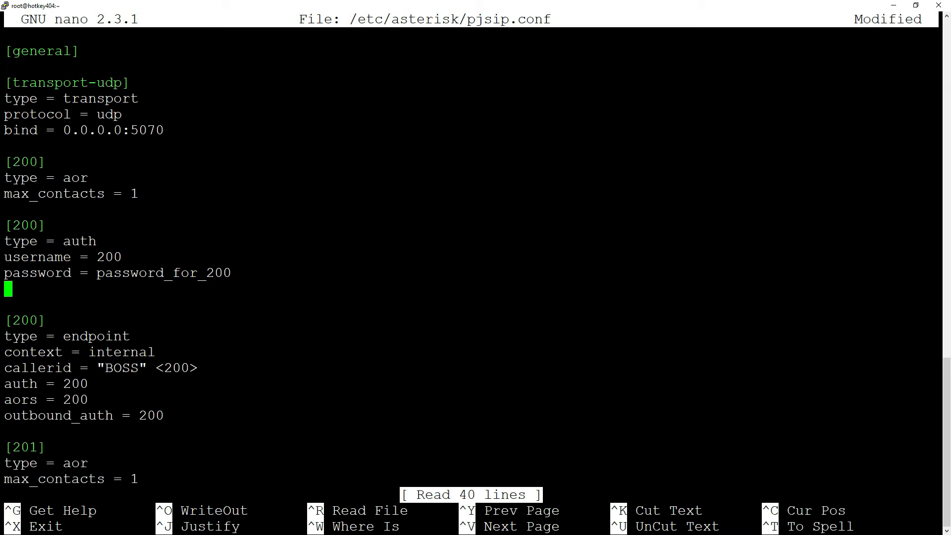
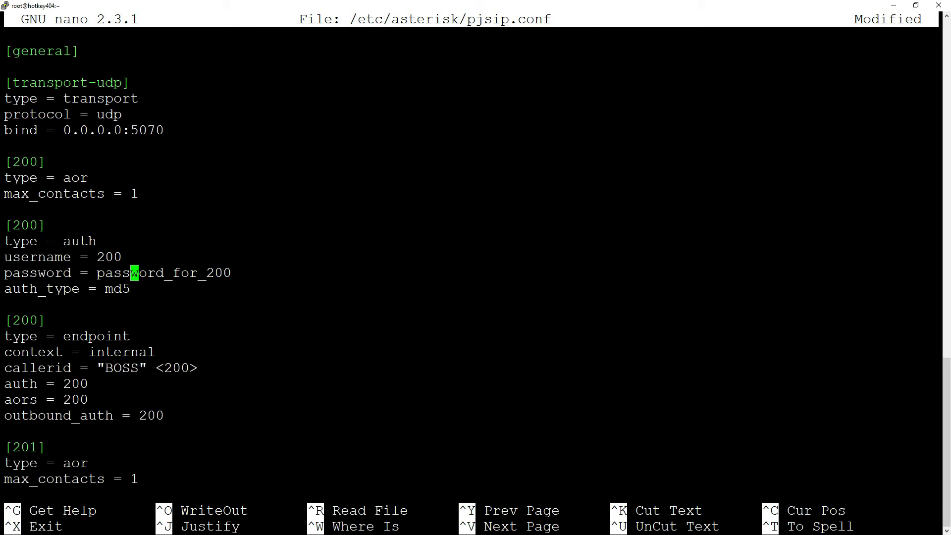
pyautogui.press('ctrl+k')
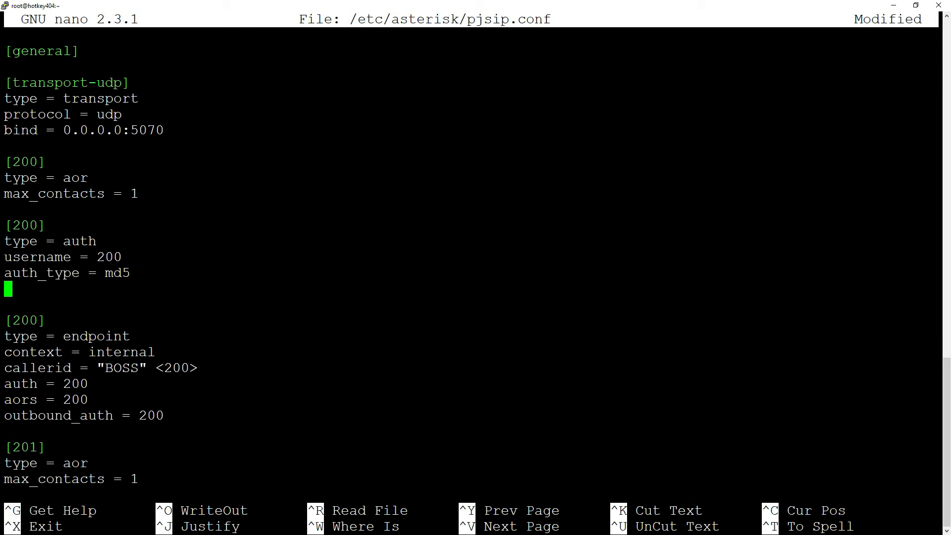
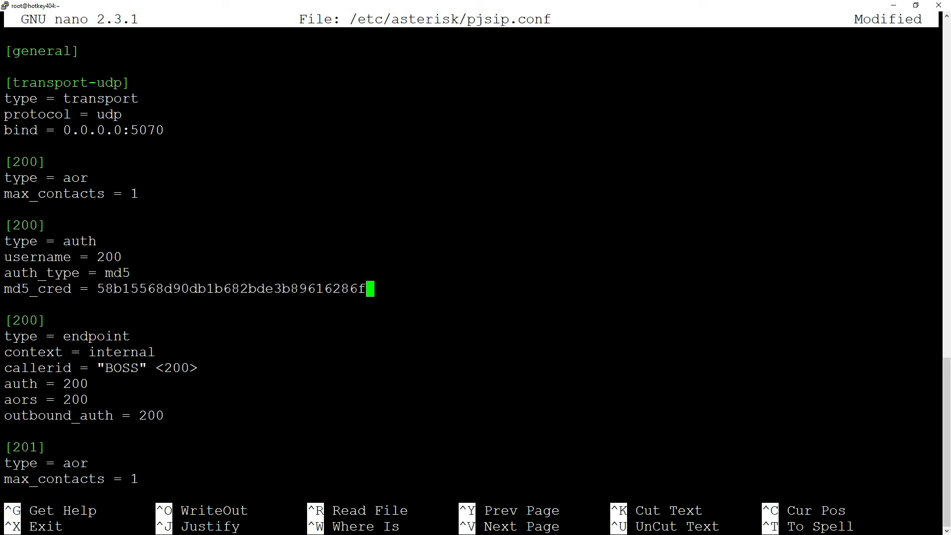
pyautogui.press('ctrl+x')
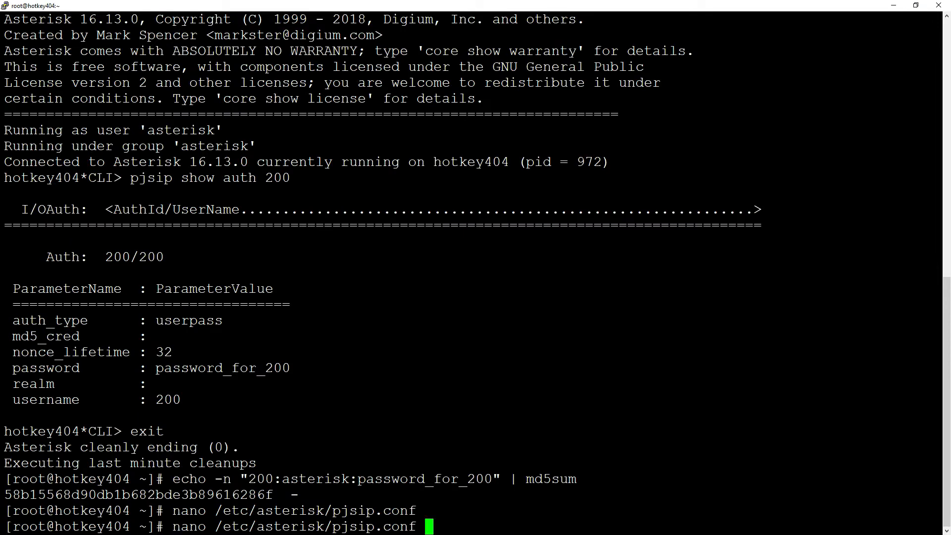
# - Reconnect to Asterisk, reload res_pjsip, check auth 200 shows md5 credentials, then exit
pyautogui.press('Return')
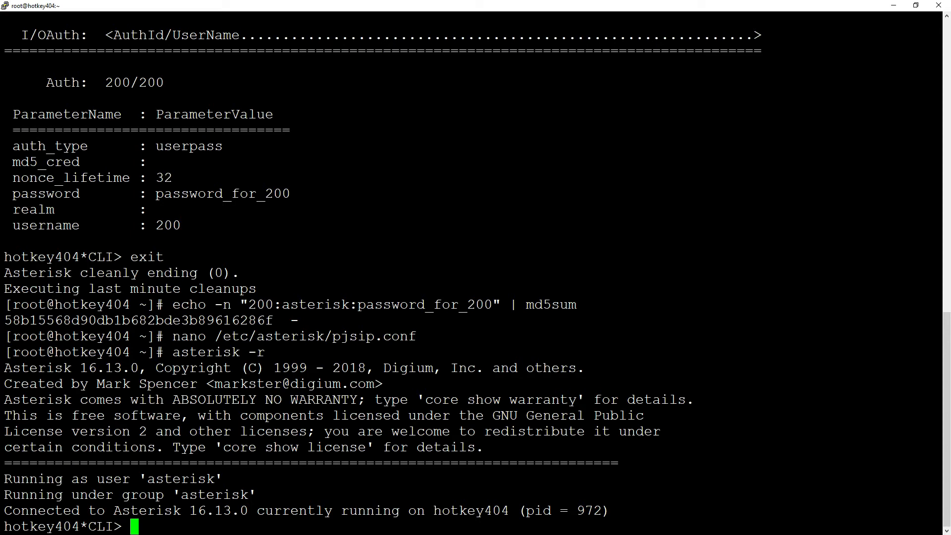
pyautogui.write('m')
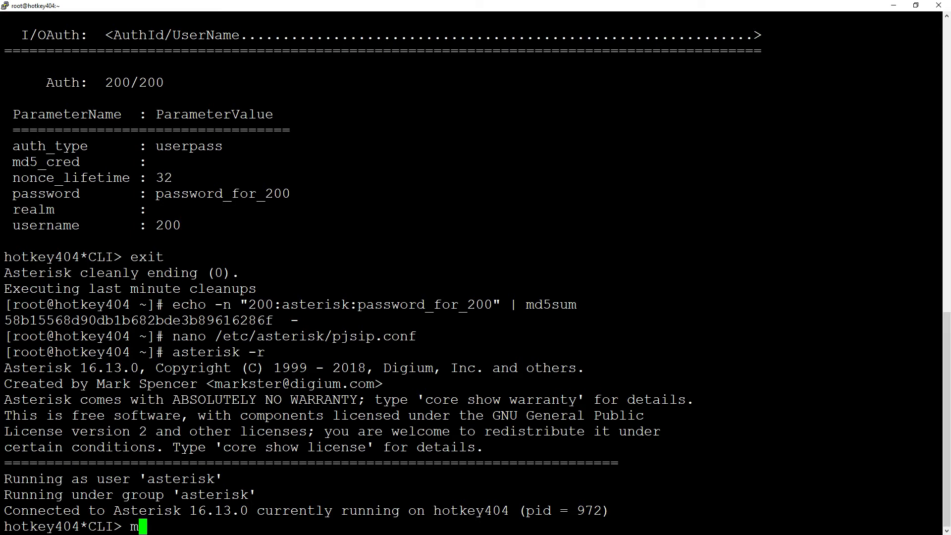
pyautogui.write('odule reload')
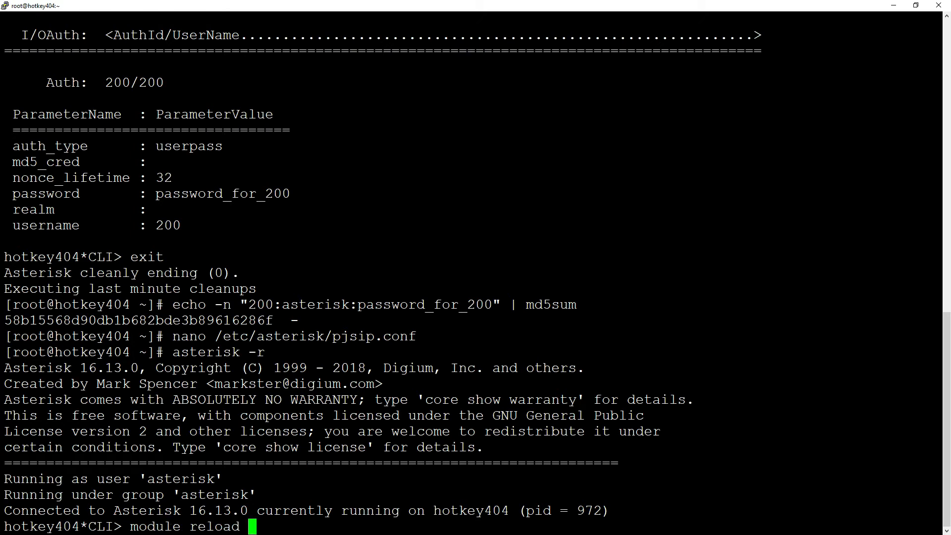
pyautogui.write('res_pjsip.so')
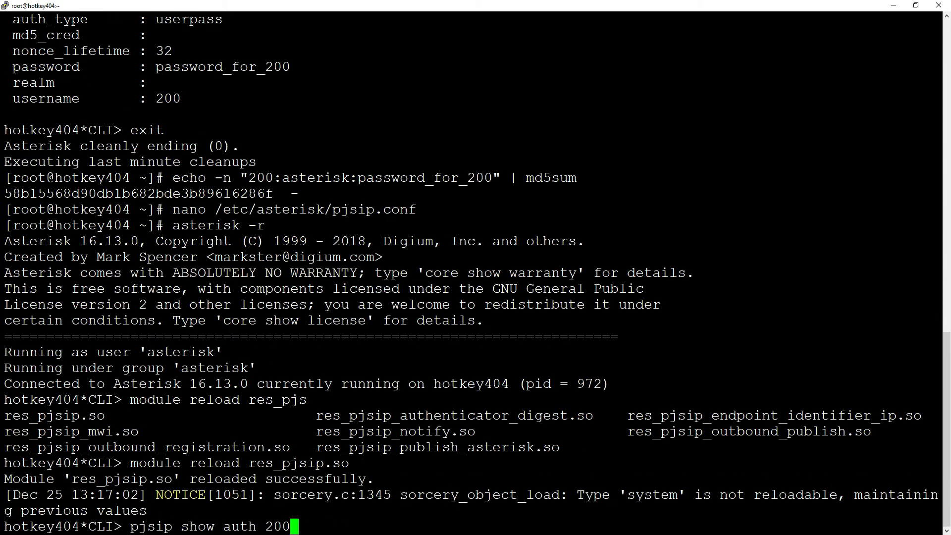
pyautogui.press('Return')
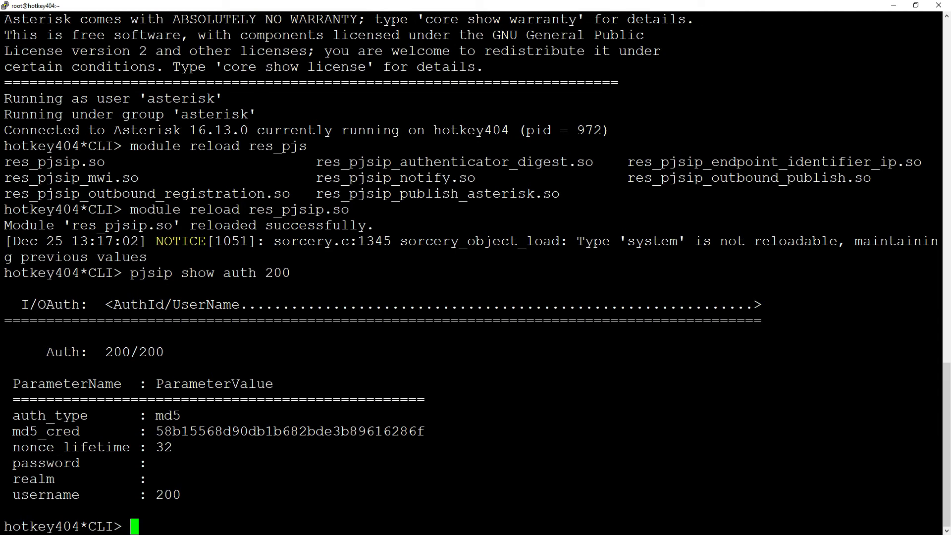
pyautogui.write('exit')
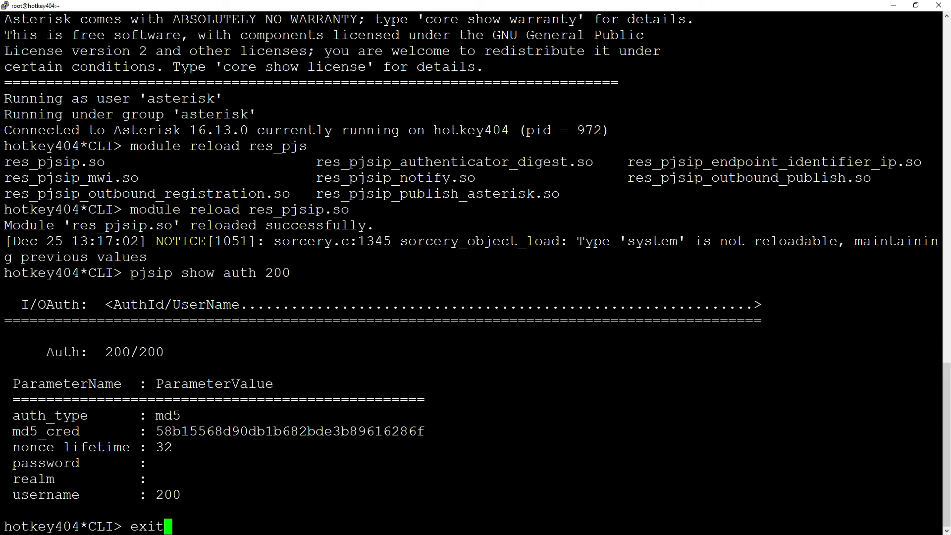
pyautogui.press('Return')
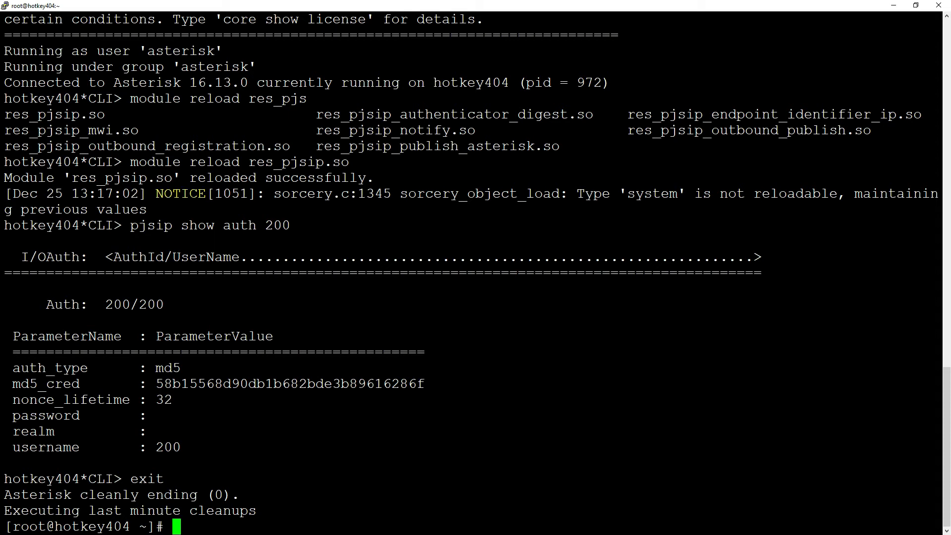
# - List the root shell's saved history with cat ~/.bash_history
pyautogui.write('cat')
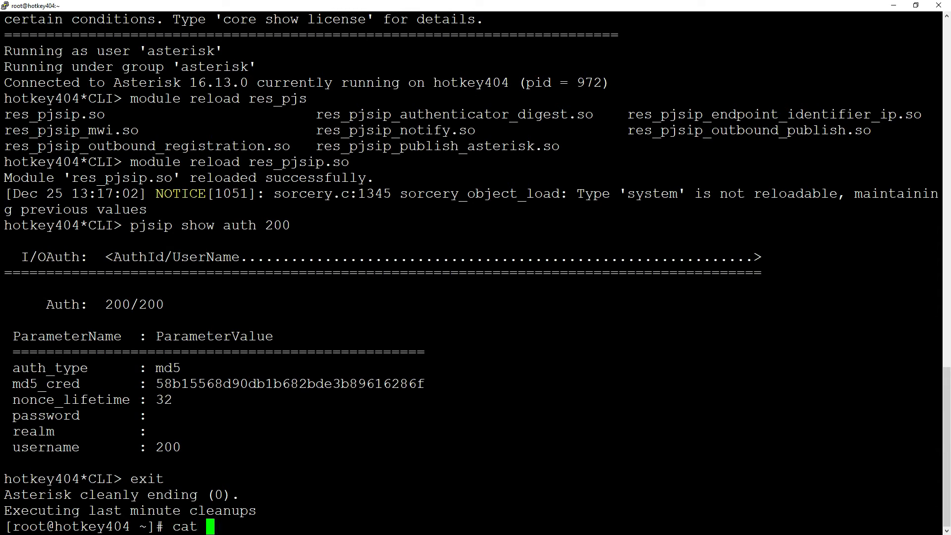
pyautogui.write('~/.ba')
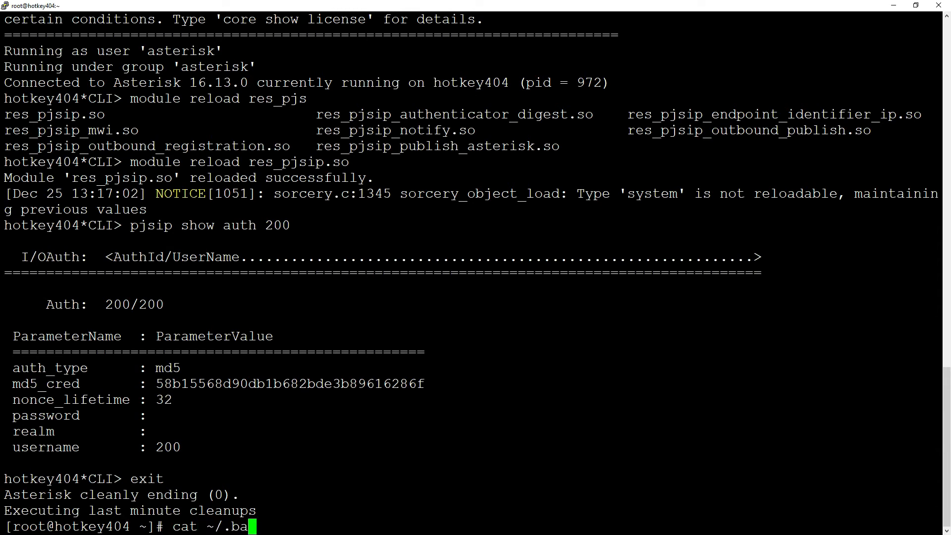
pyautogui.press('Return')
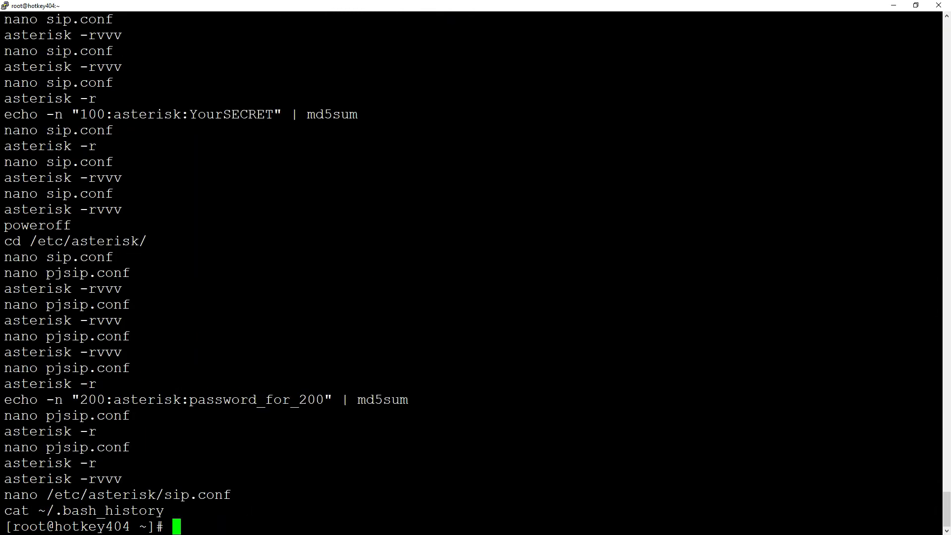